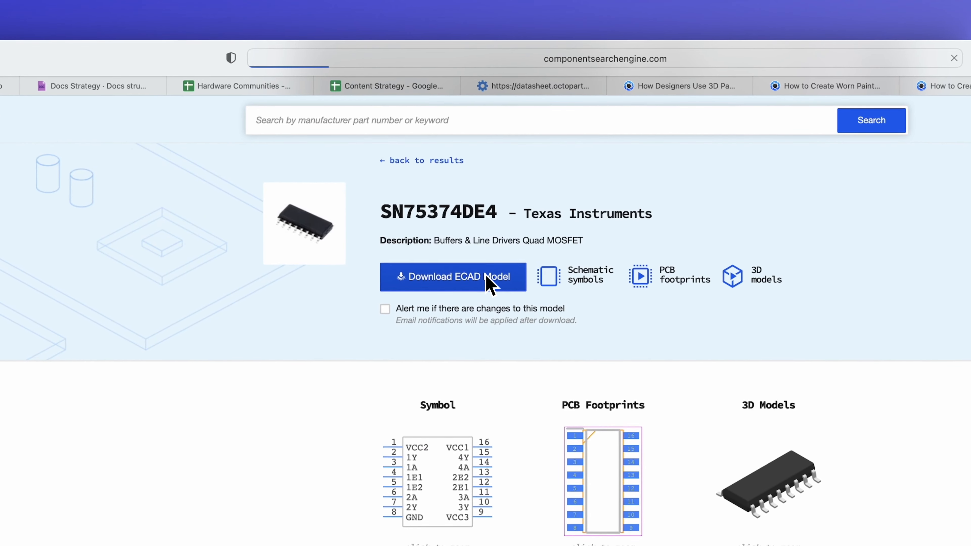
Step: Download the ECAD model files for the SN75374DE4 part
left_click(453, 277)
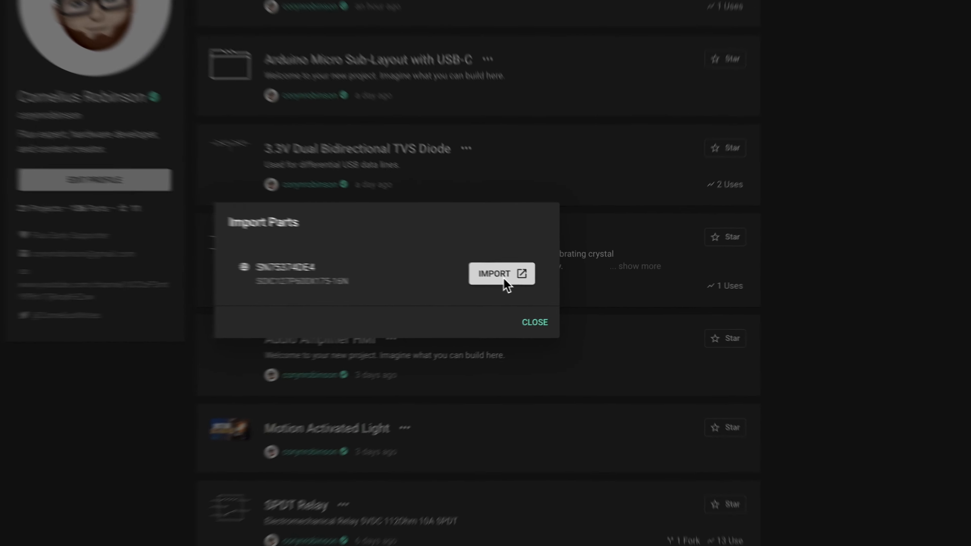
Step: Confirm the SN75374DE4 import prompt and land back on the Flux profile page
left_click(501, 274)
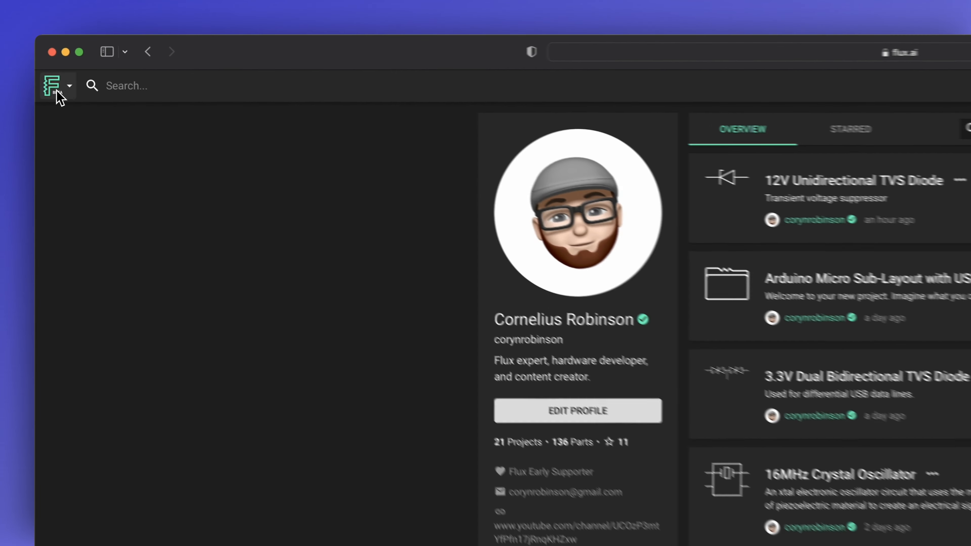
Step: Import SN75374DE4 from its KiCad .lib library via the Flux menu's Import > KiCad Parts
left_click(55, 85)
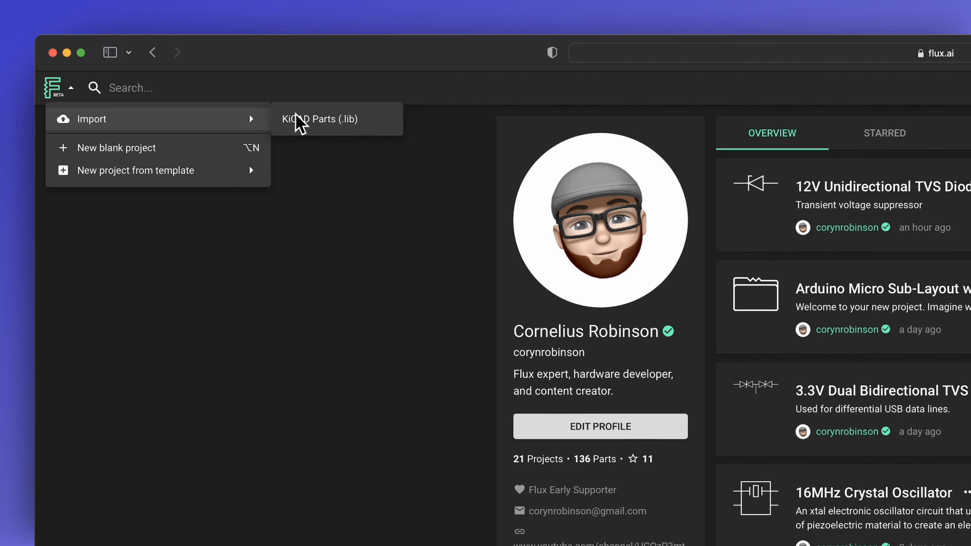
left_click(319, 119)
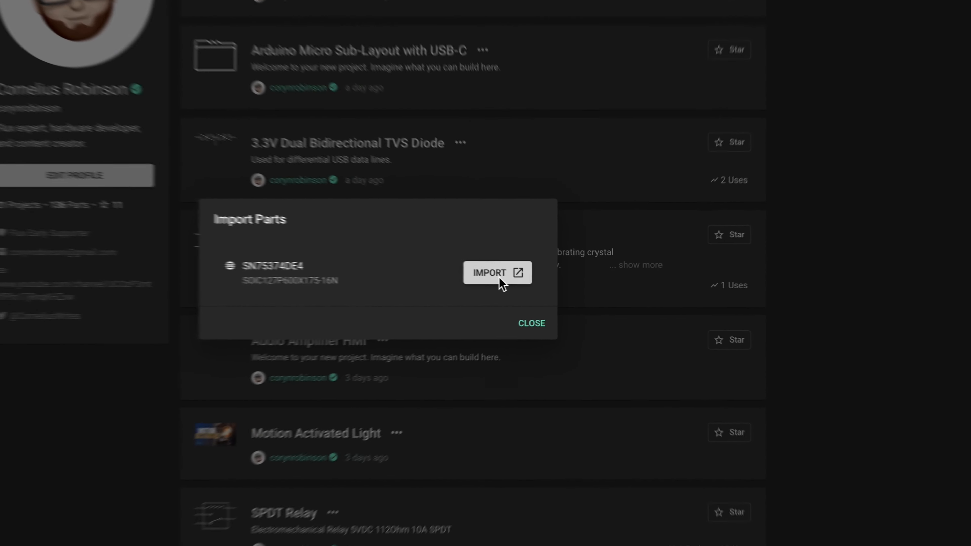
left_click(498, 273)
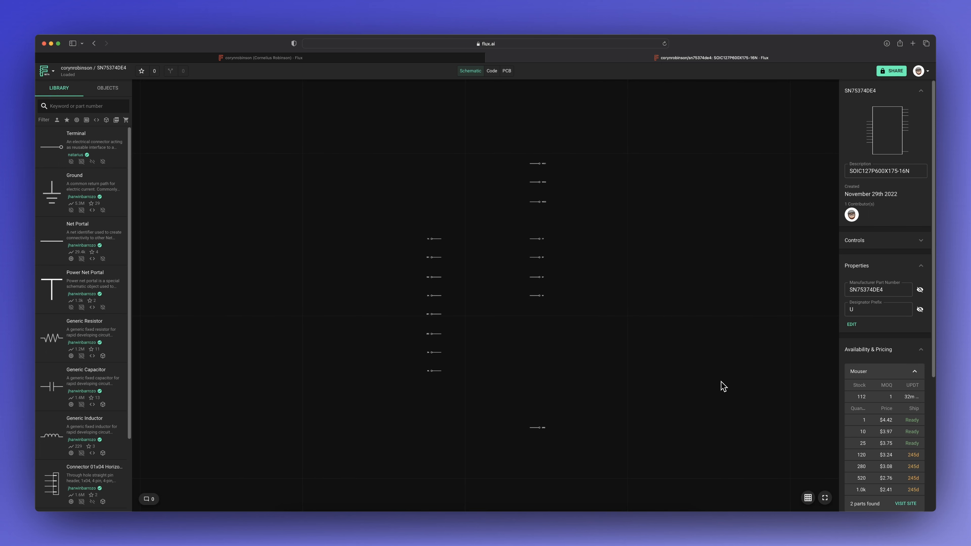
Step: Reach the Assets section of the SN75374DE4 part panel and start managing its assets
scroll("down", 3)
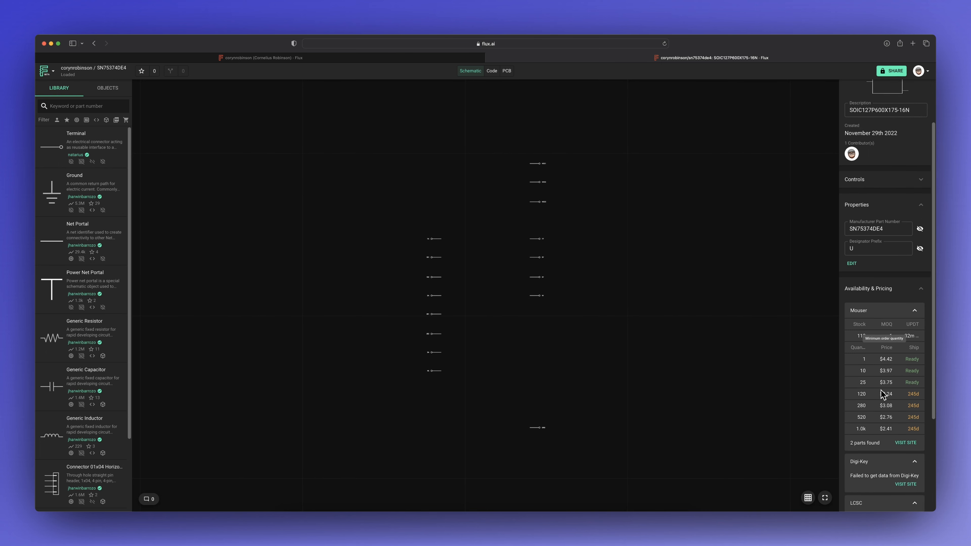
scroll("down", 3)
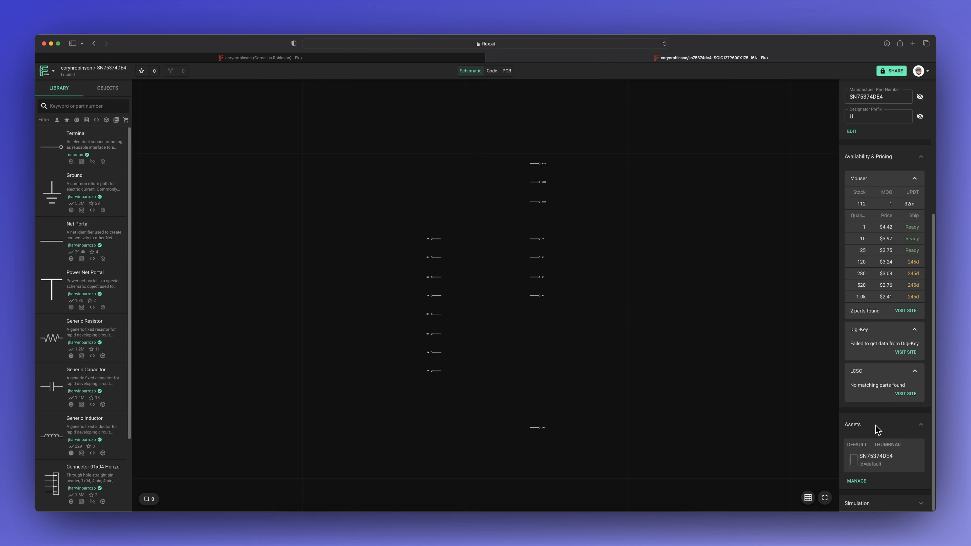
left_click(856, 481)
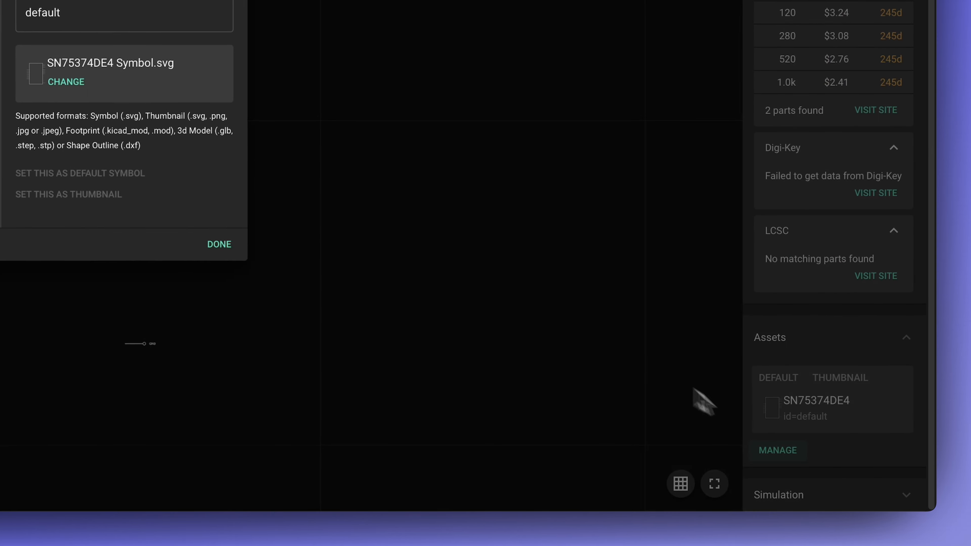
Step: Upload SOIC127P600X175-16N.kicad_mod as an asset with ID FP_SOIC127P600X175-16N
left_click(778, 450)
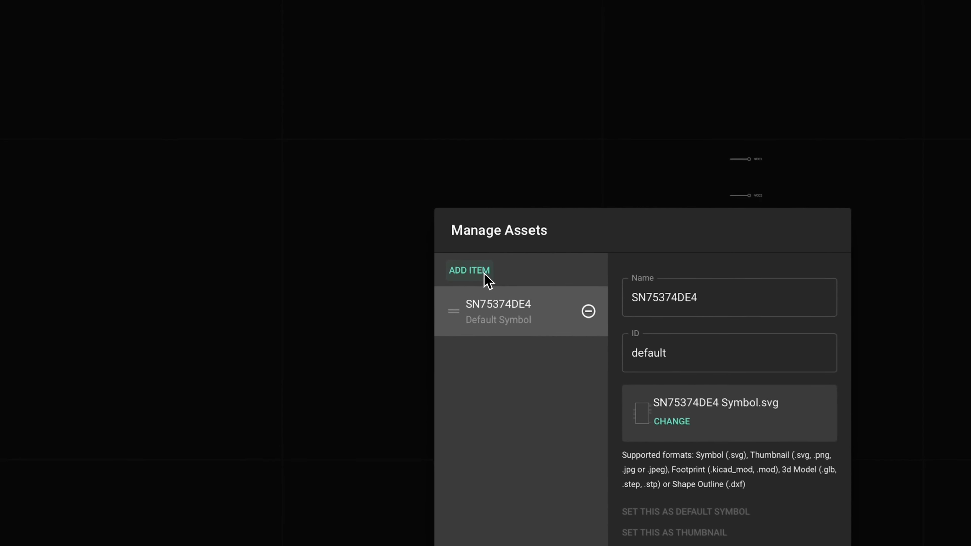
left_click(671, 421)
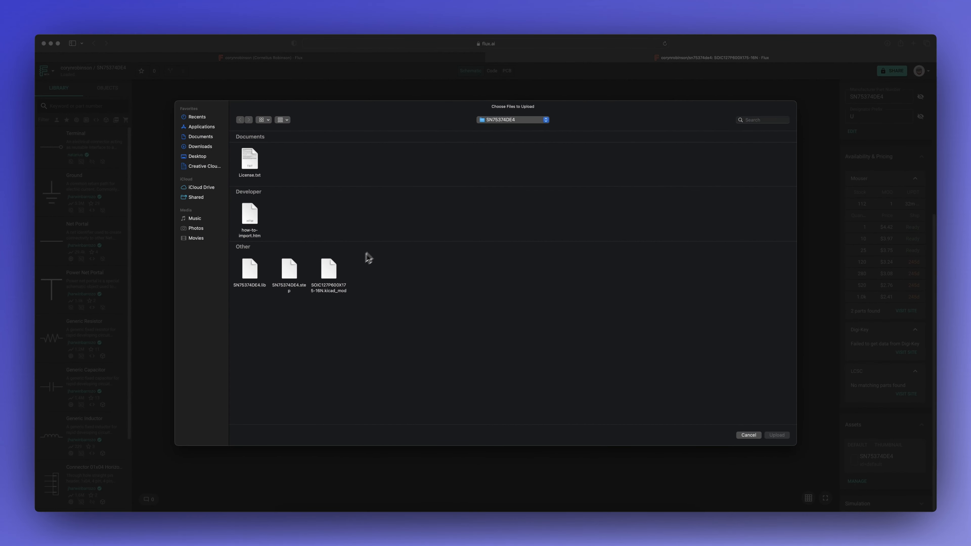
left_click(328, 268)
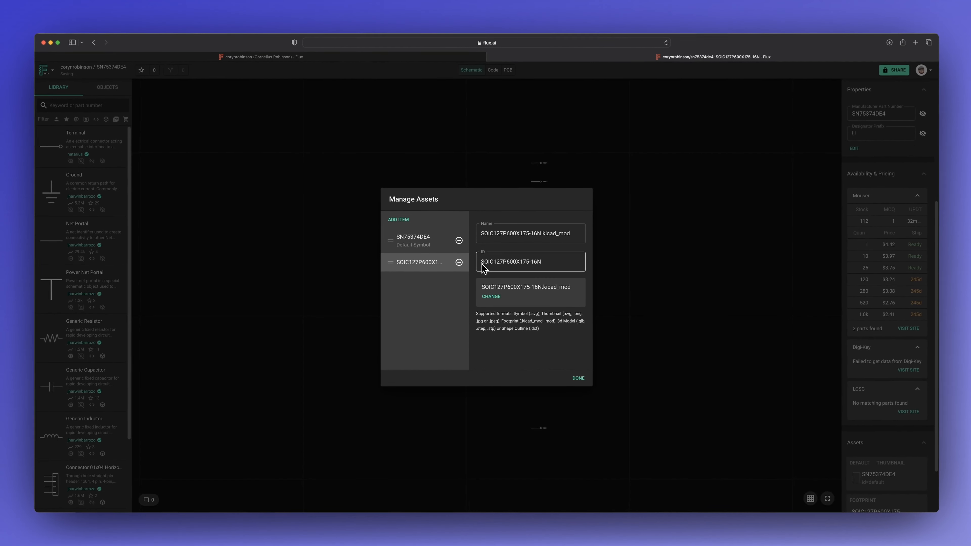
left_click(529, 262)
type("FP_")
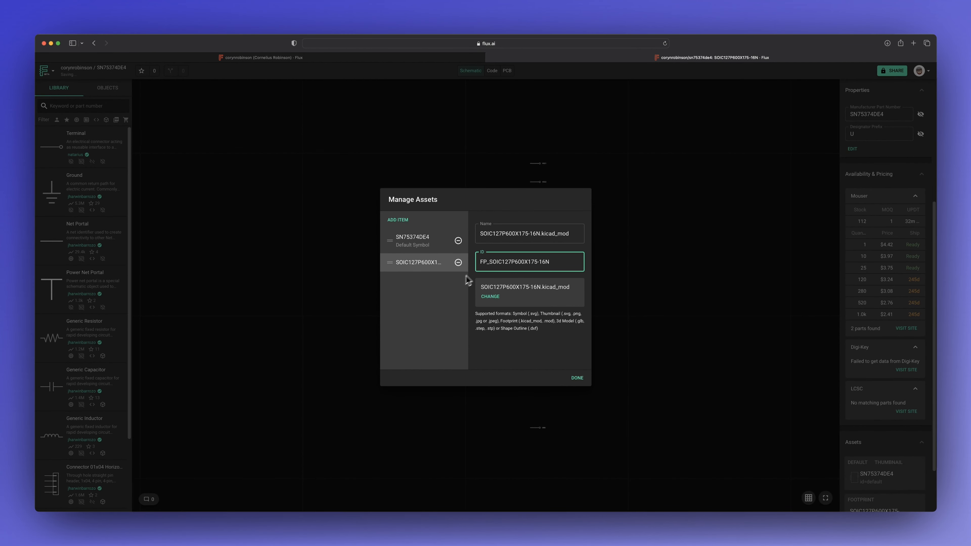
mouse_move(439, 260)
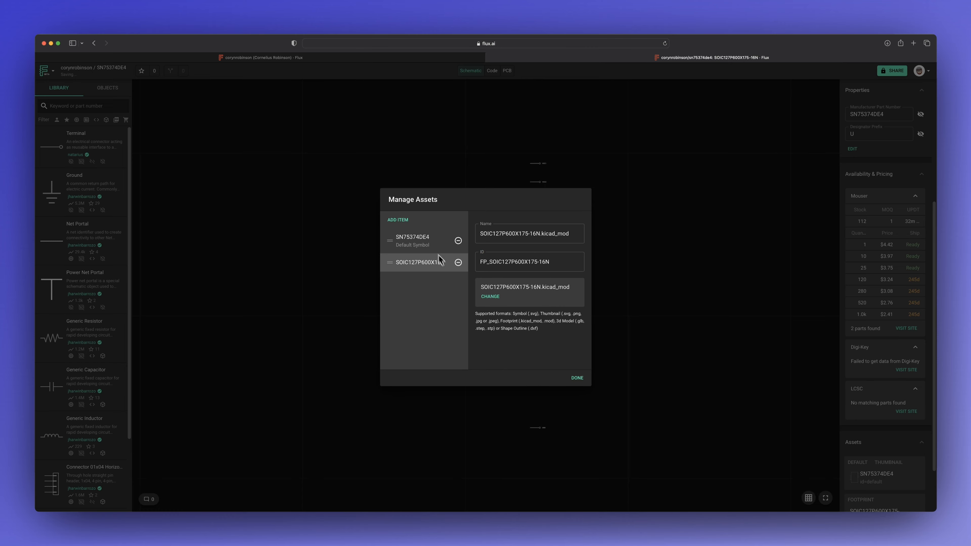
left_click(490, 296)
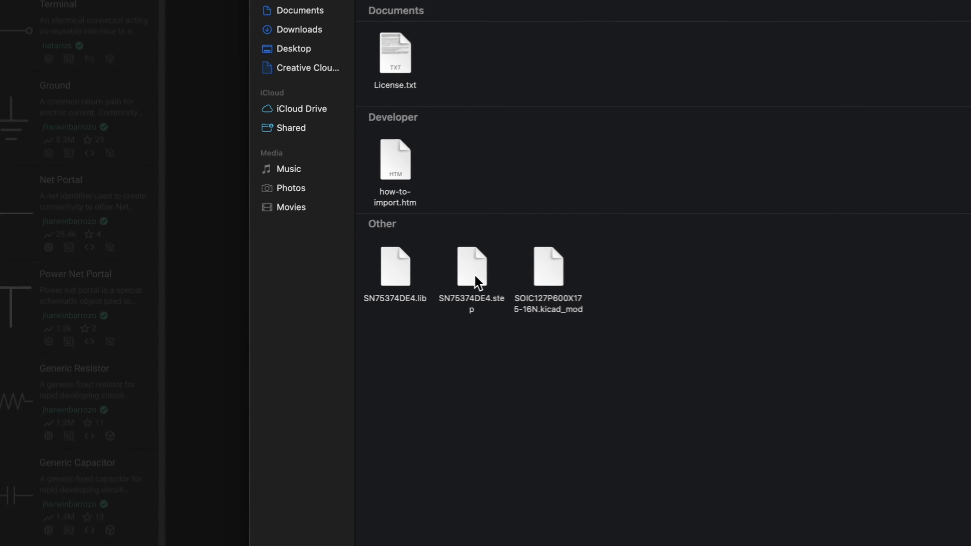
Step: Upload SN75374DE4.step as a 3D model asset and close the asset manager
double_click(472, 267)
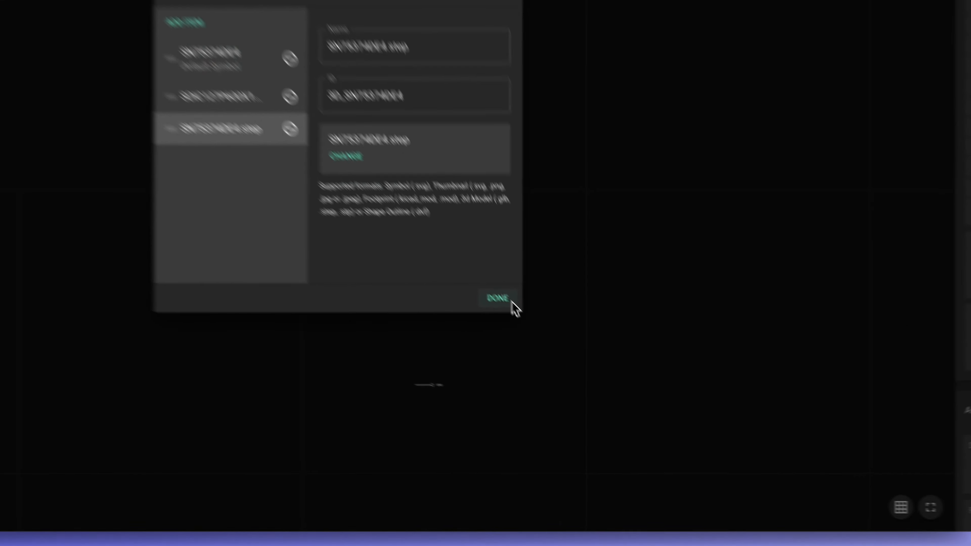
left_click(496, 298)
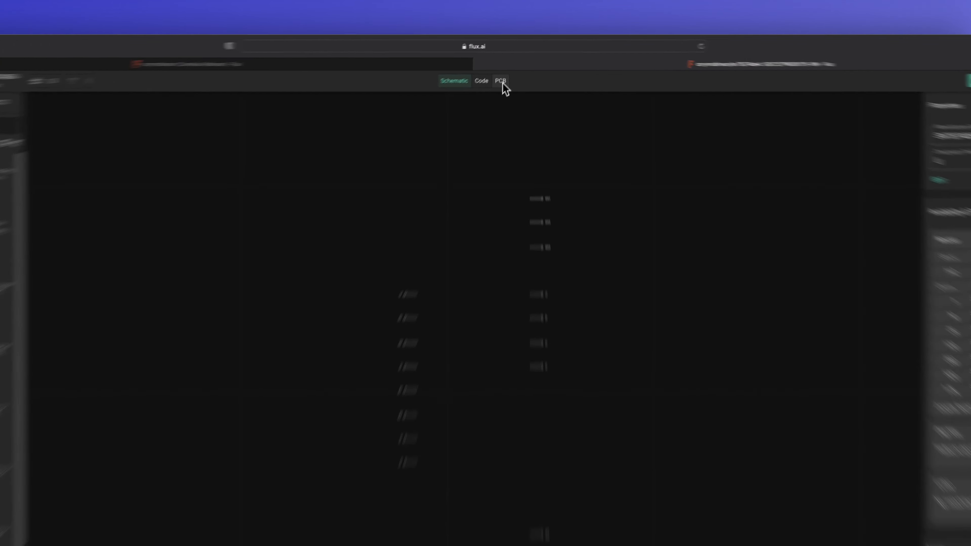
Step: In the PCB view, give the Footprint object an Asset rule set to the FP_SOIC footprint
left_click(501, 86)
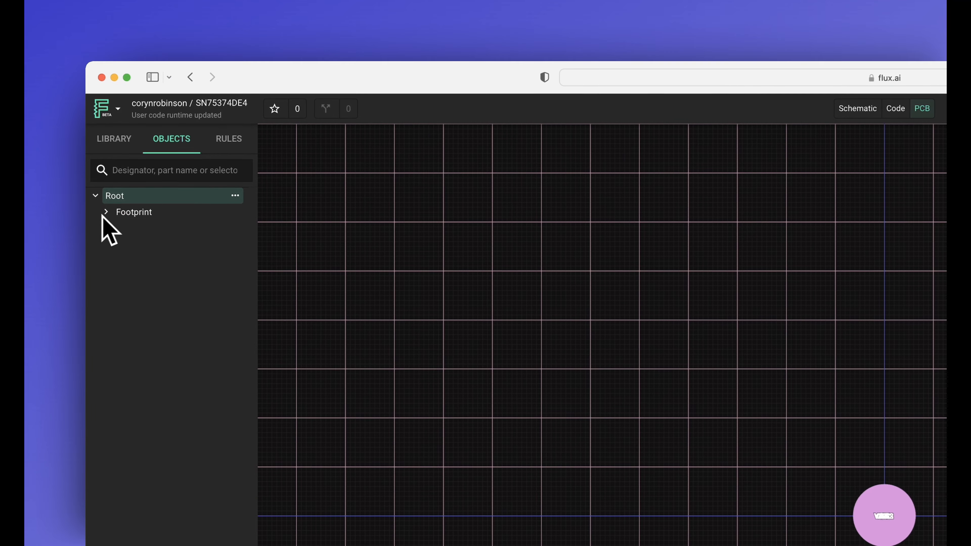
left_click(133, 212)
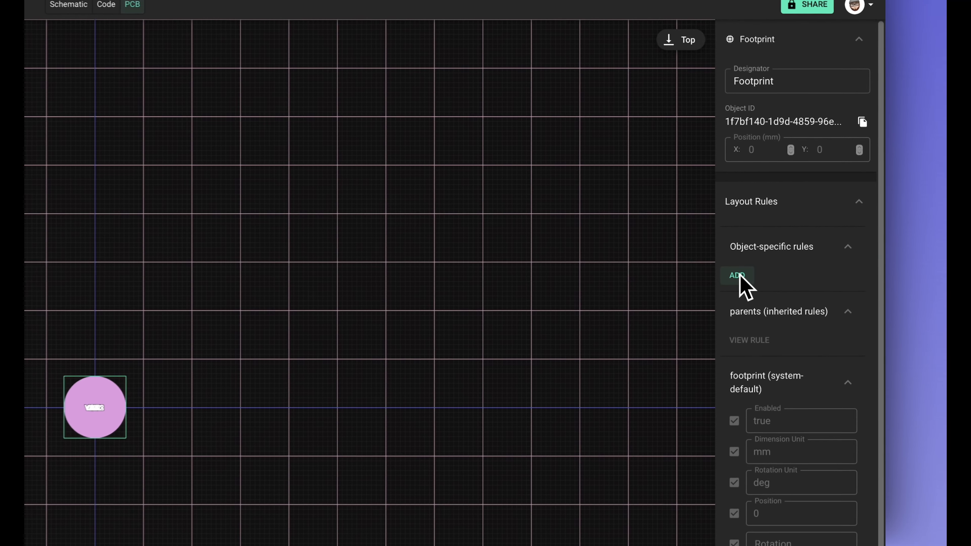
left_click(736, 275)
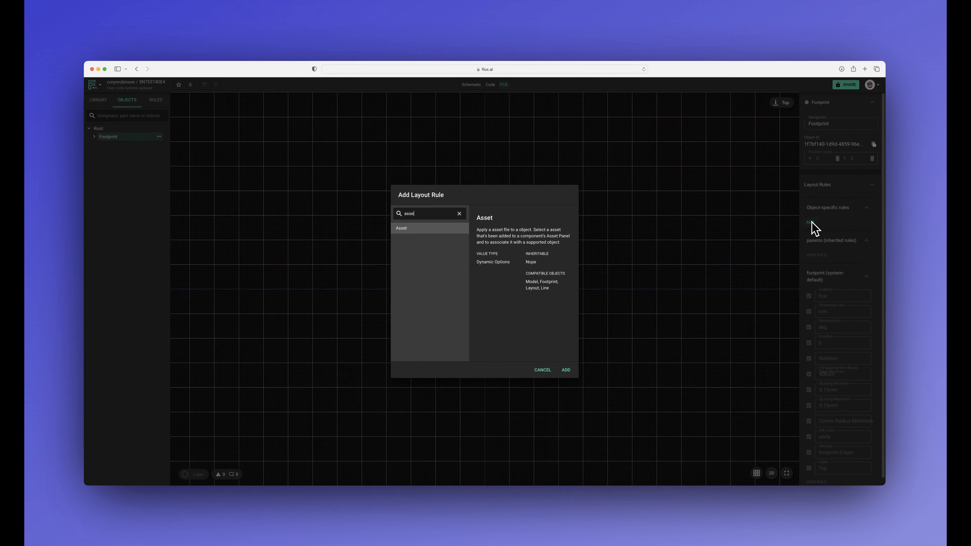
left_click(564, 369)
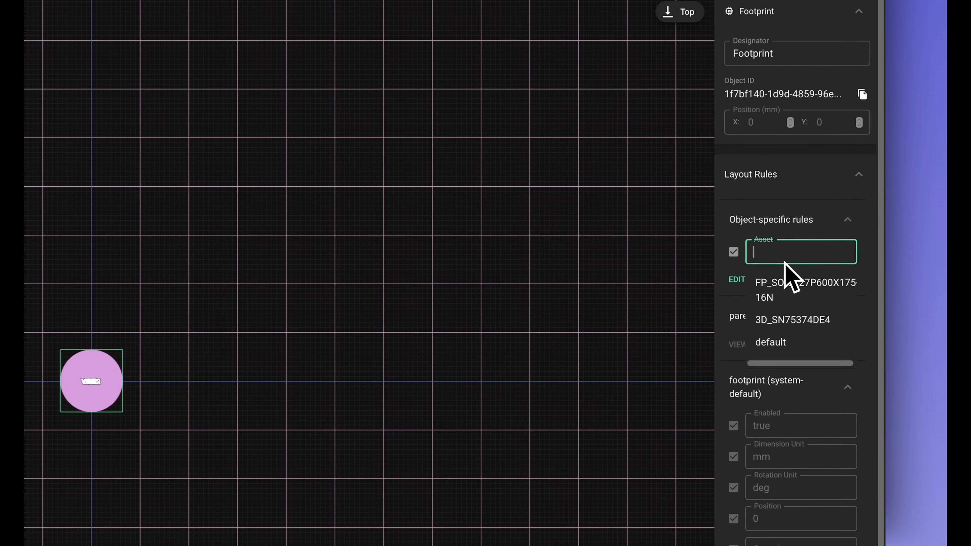
left_click(805, 290)
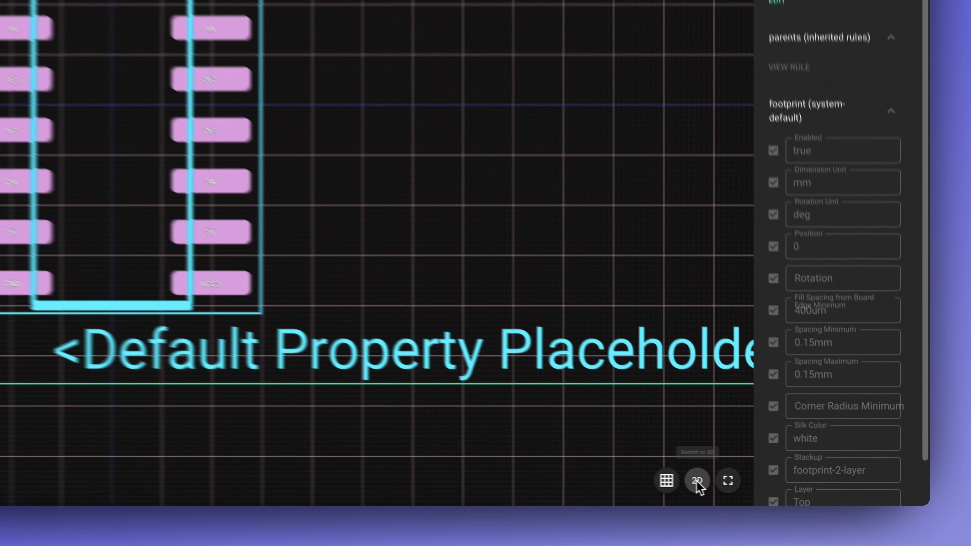
Step: Switch the PCB canvas to 3D and add a Model object under Root, then select it
left_click(696, 480)
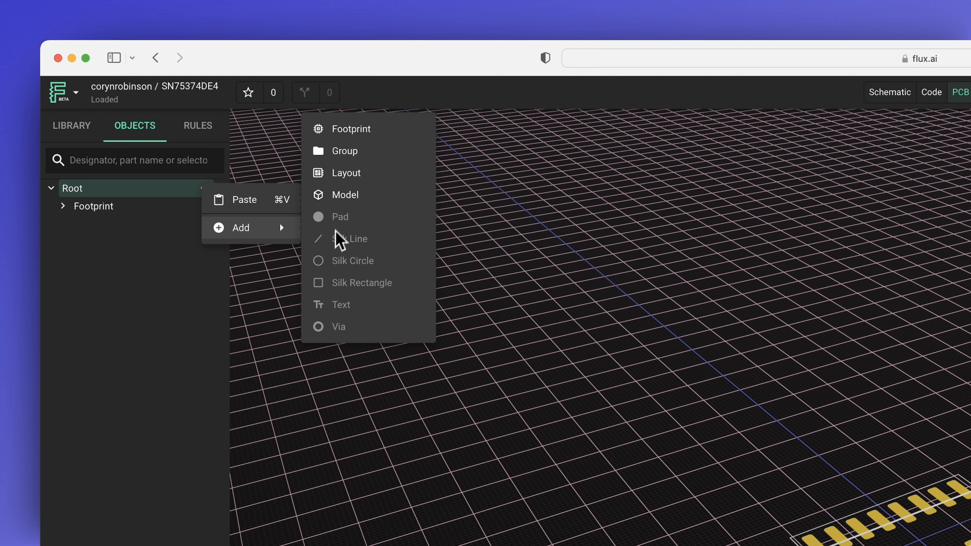
left_click(345, 195)
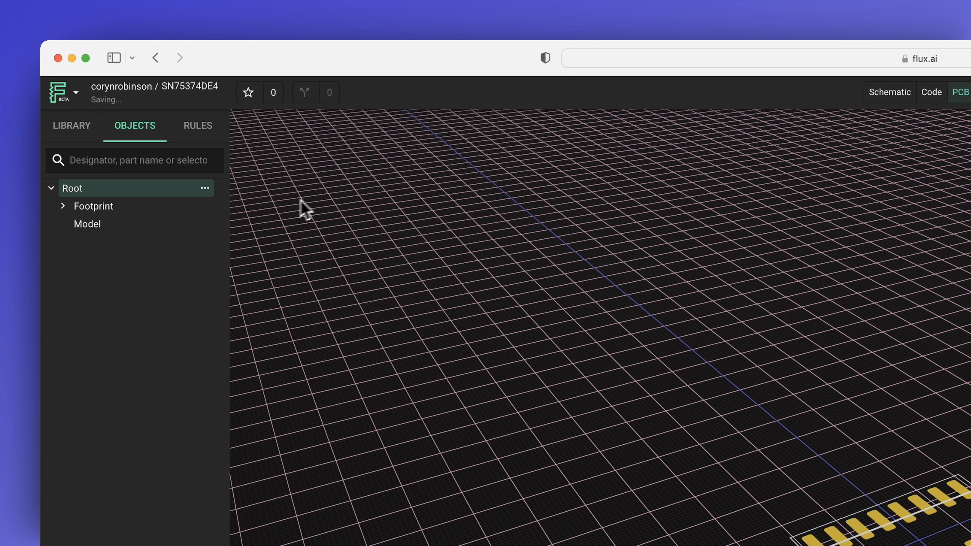
left_click(87, 223)
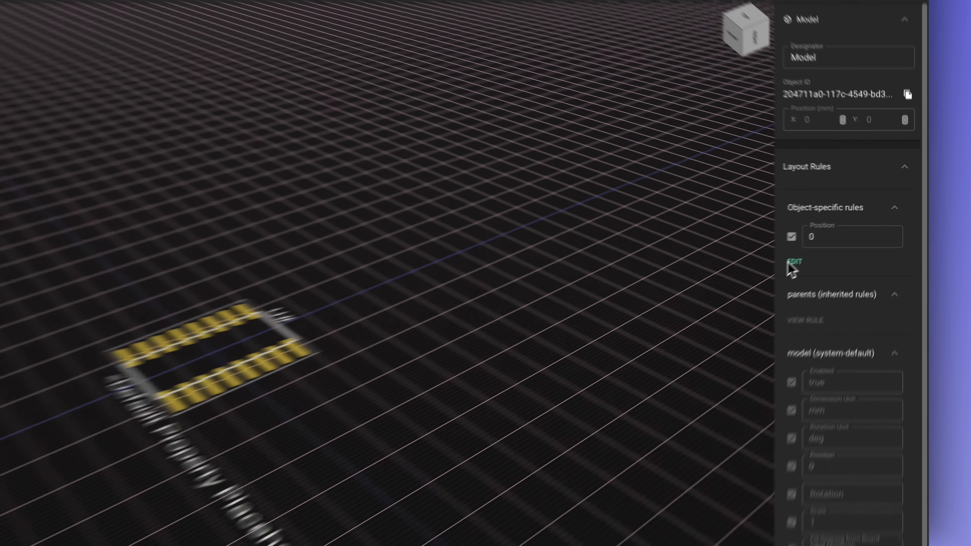
Step: Give the Model an Asset rule set to the 3D_SN75374DE4 model
left_click(794, 261)
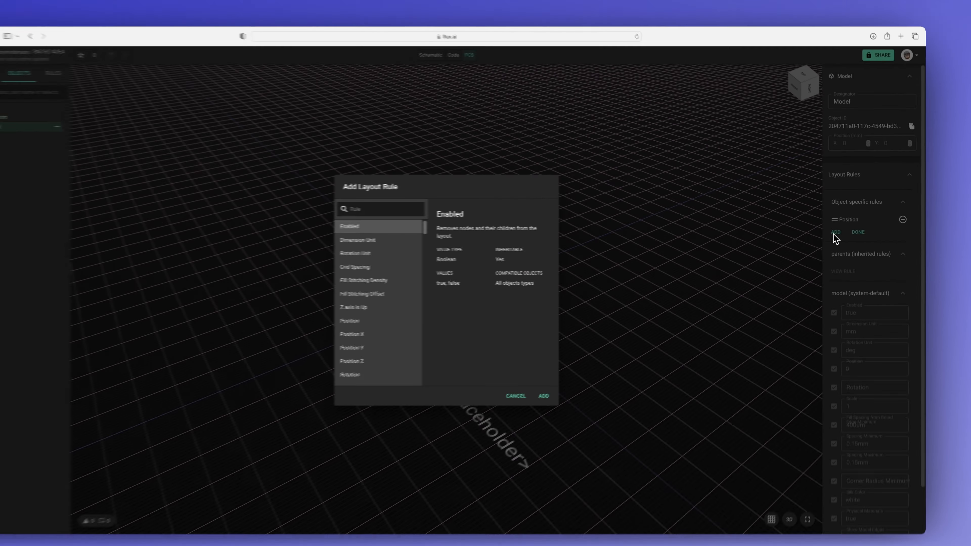
type("asse")
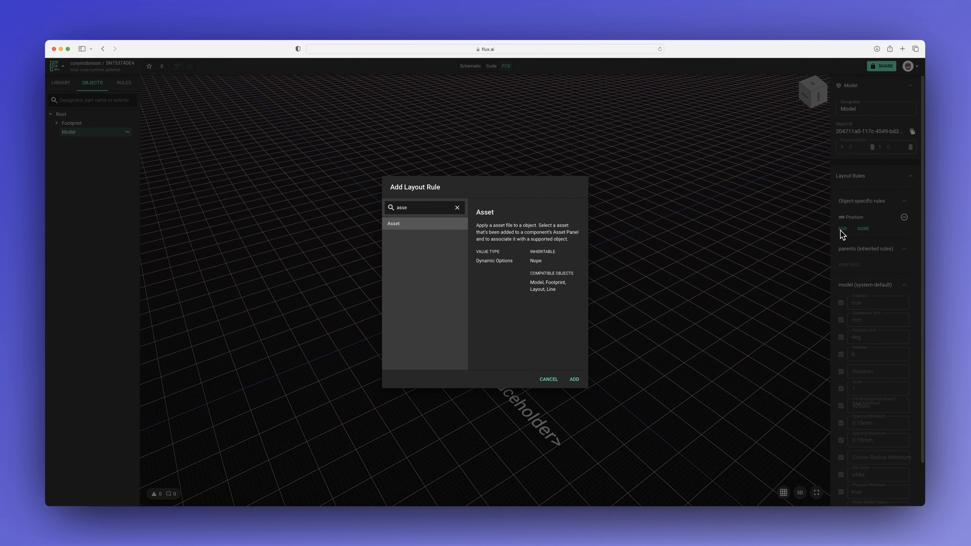
left_click(573, 379)
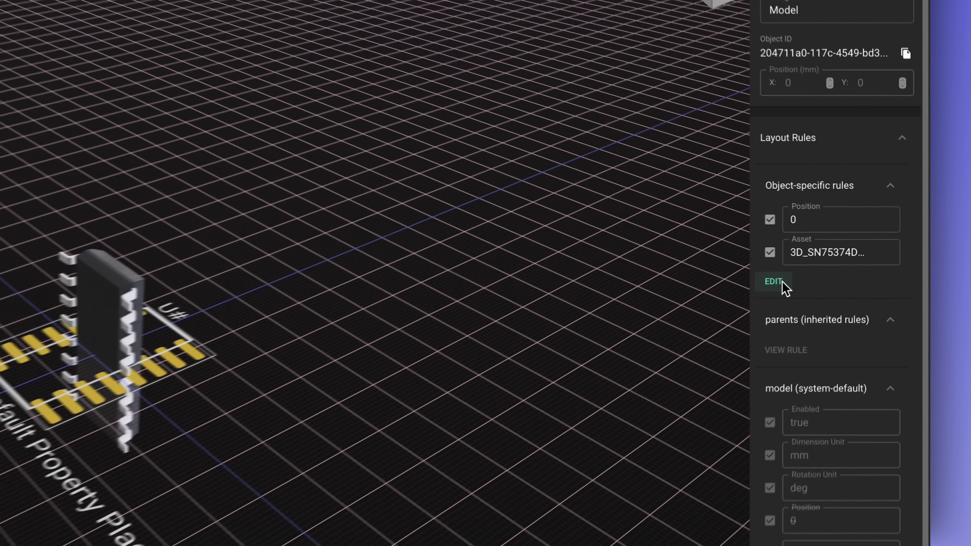
Step: Add a Rotation X rule of 90 to the Model so the chip lies flat on its pads
left_click(774, 281)
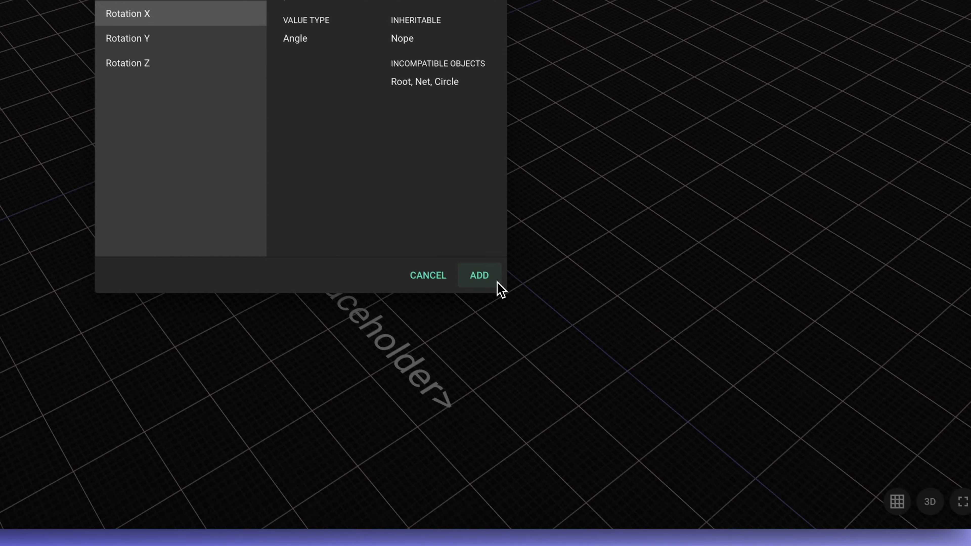
left_click(478, 275)
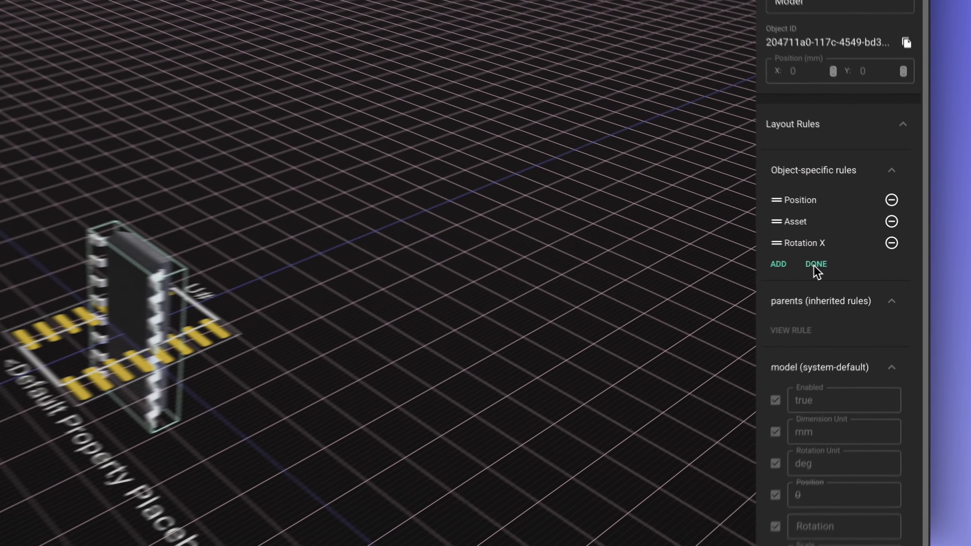
left_click(815, 264)
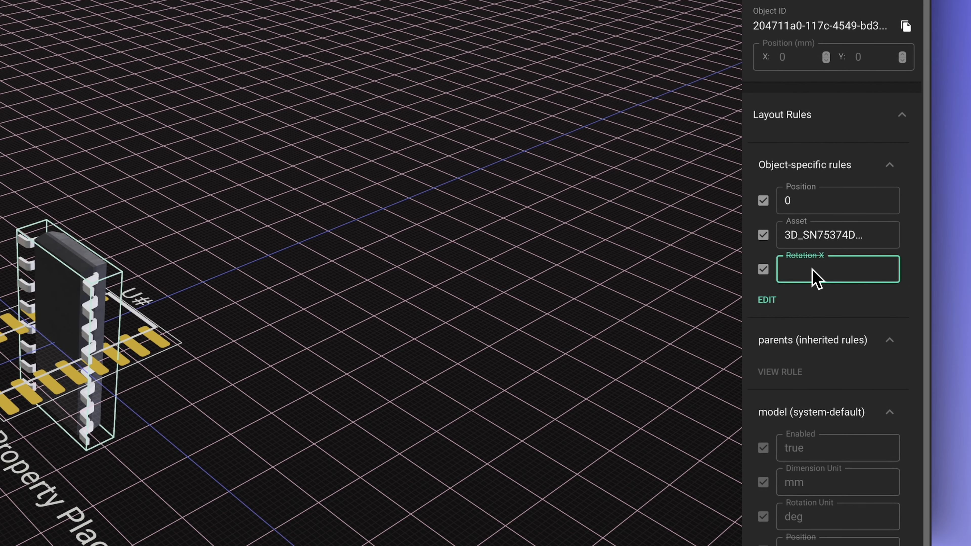
type("90")
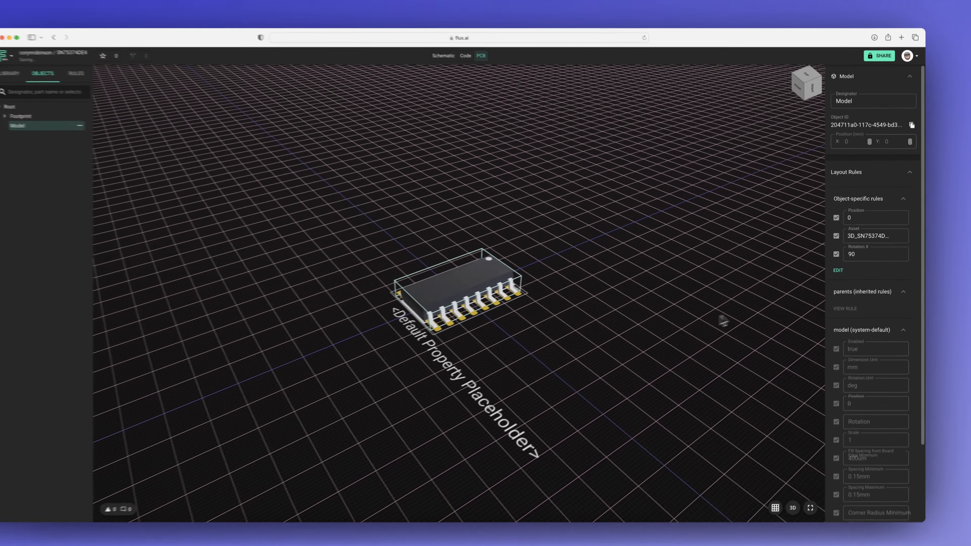
left_click(61, 114)
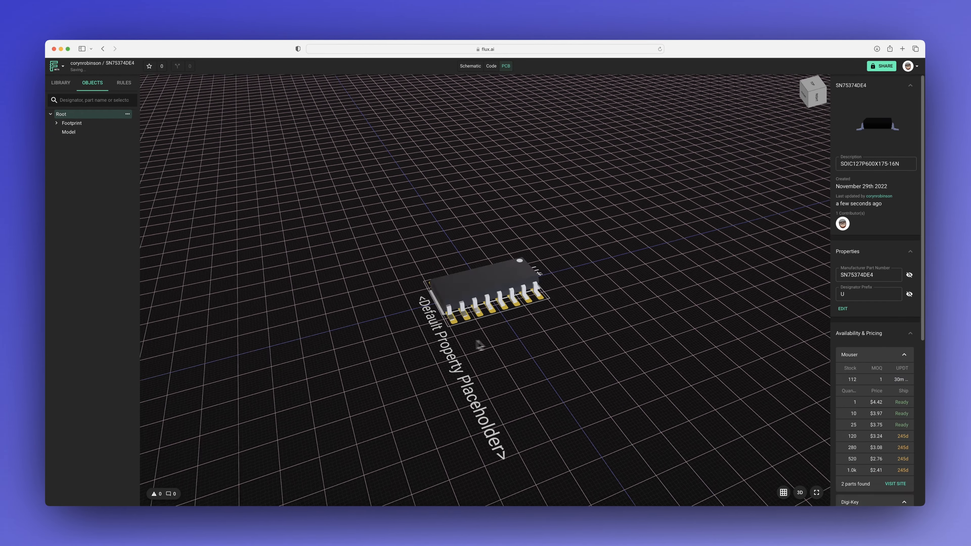